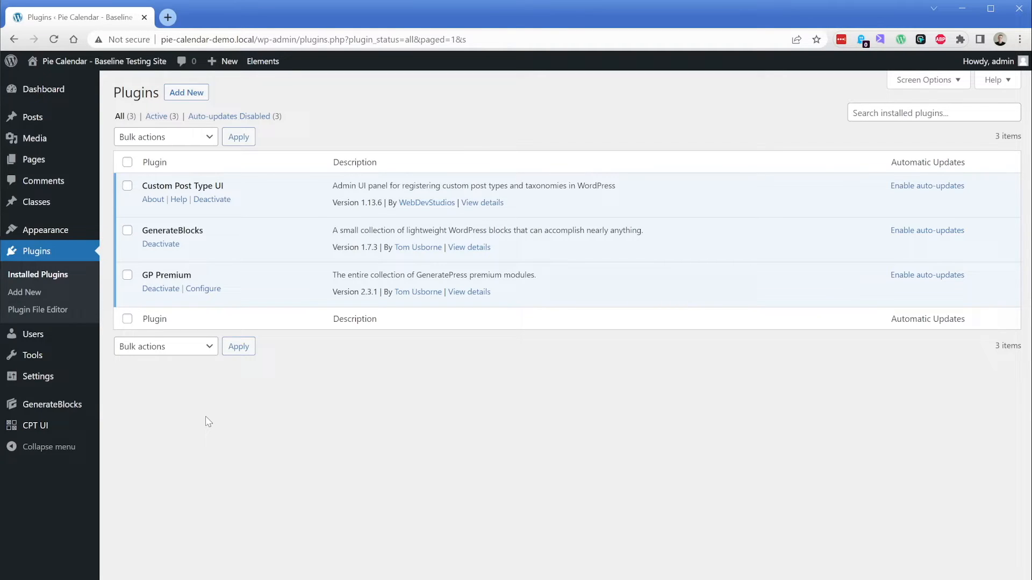
Search the plugin directory for 'pie calendar' and activate the Pie Calendar plugin
{"action": "left_click", "coordinate": [24, 292]}
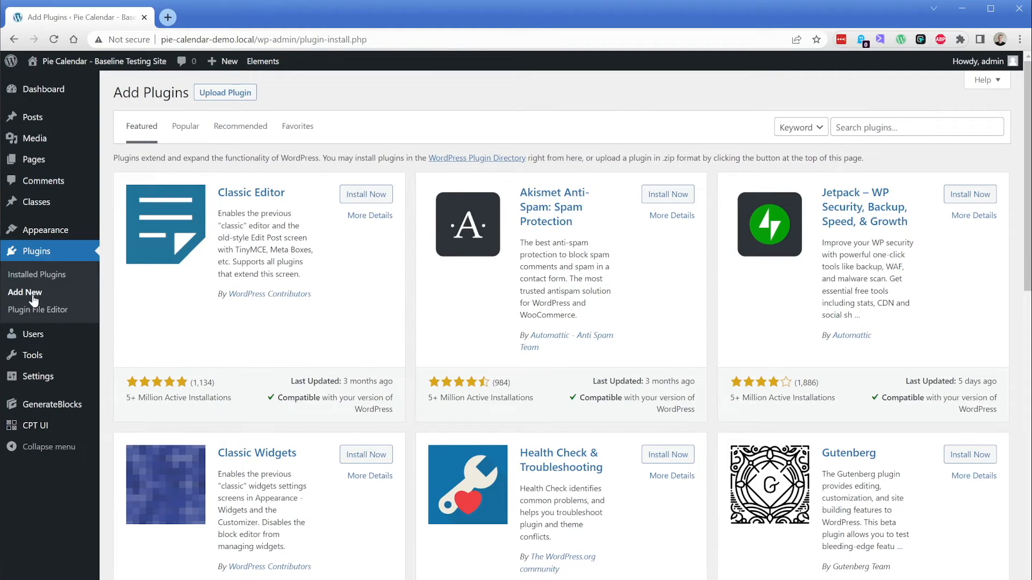
{"action": "type", "text": "pie calendar"}
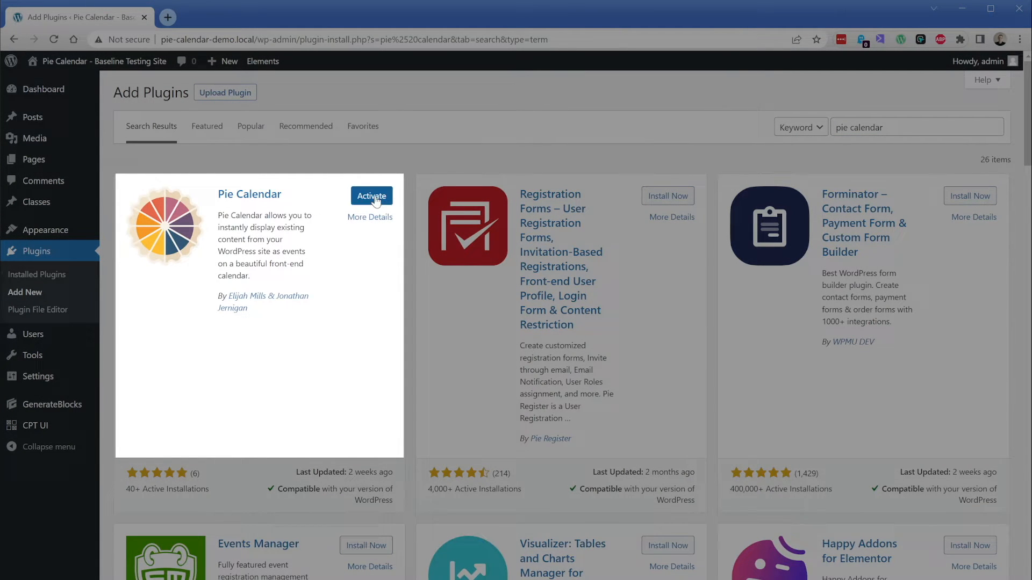
{"action": "left_click", "coordinate": [371, 195]}
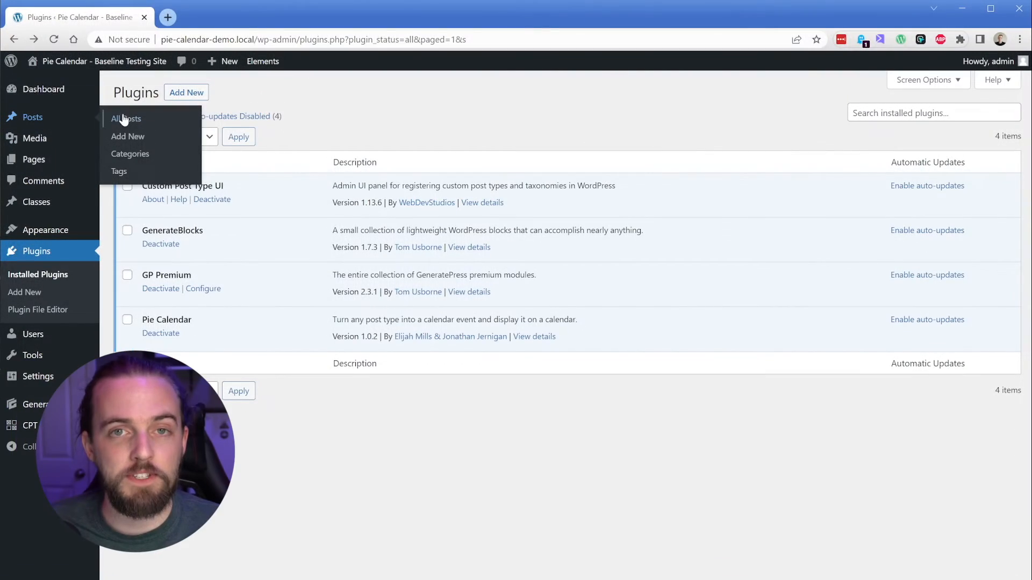
Enable Show On Calendar on the Studio Anniversary Bash post with start date June 7, 2023
{"action": "left_click", "coordinate": [125, 118]}
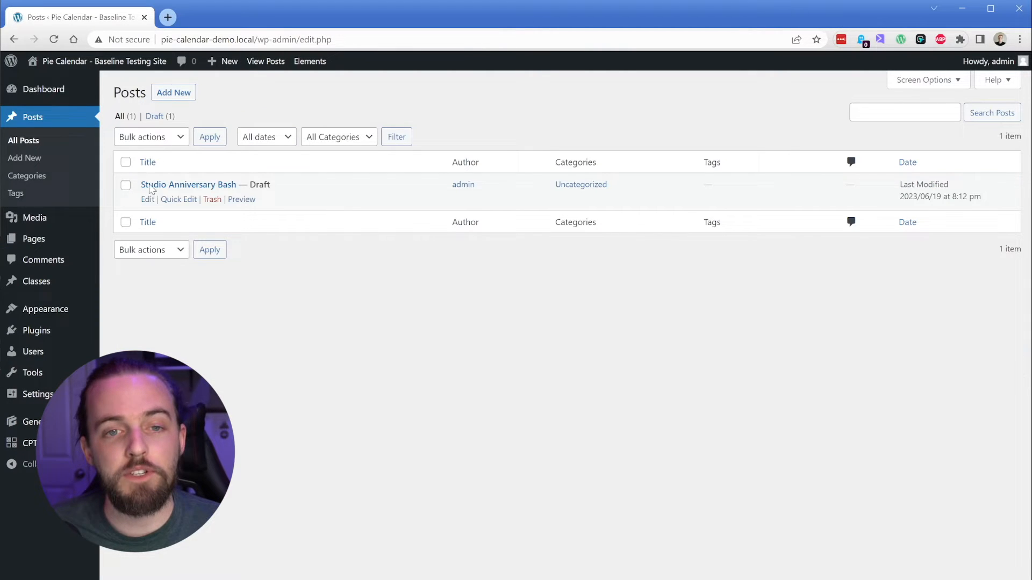
{"action": "left_click", "coordinate": [188, 184]}
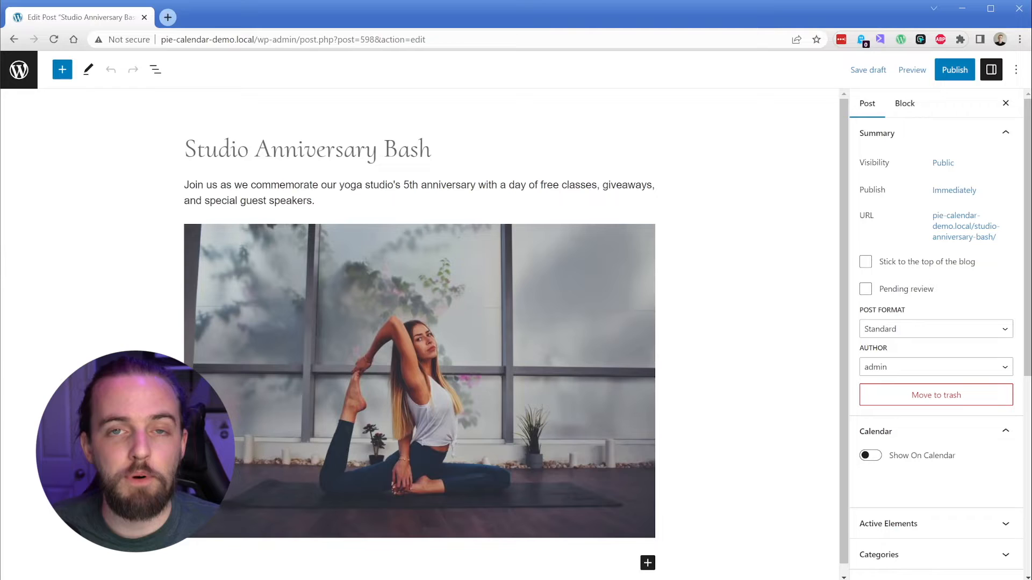
{"action": "scroll", "scroll_direction": "down", "scroll_amount": 3}
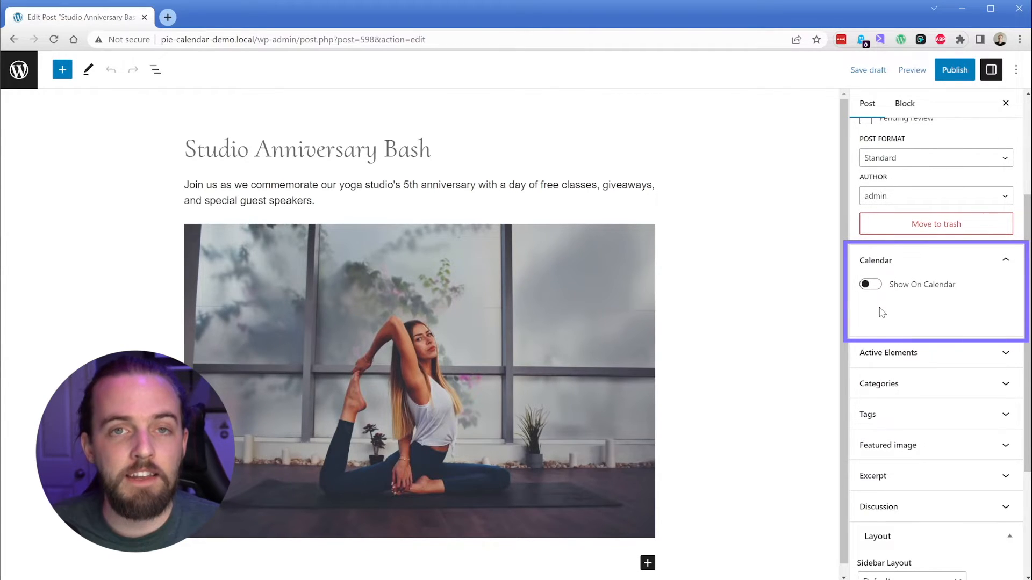
{"action": "left_click", "coordinate": [869, 284]}
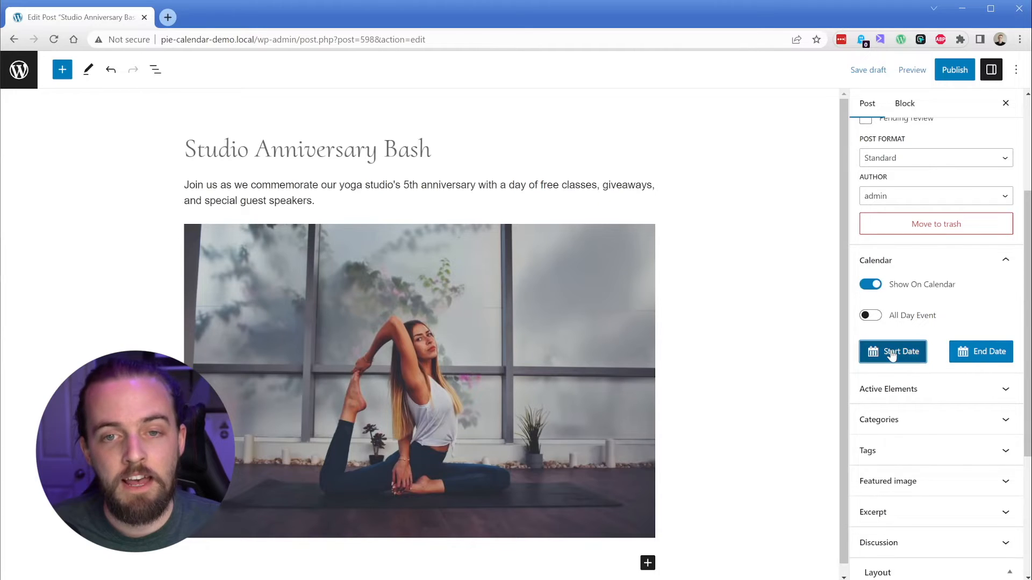
{"action": "left_click", "coordinate": [892, 351]}
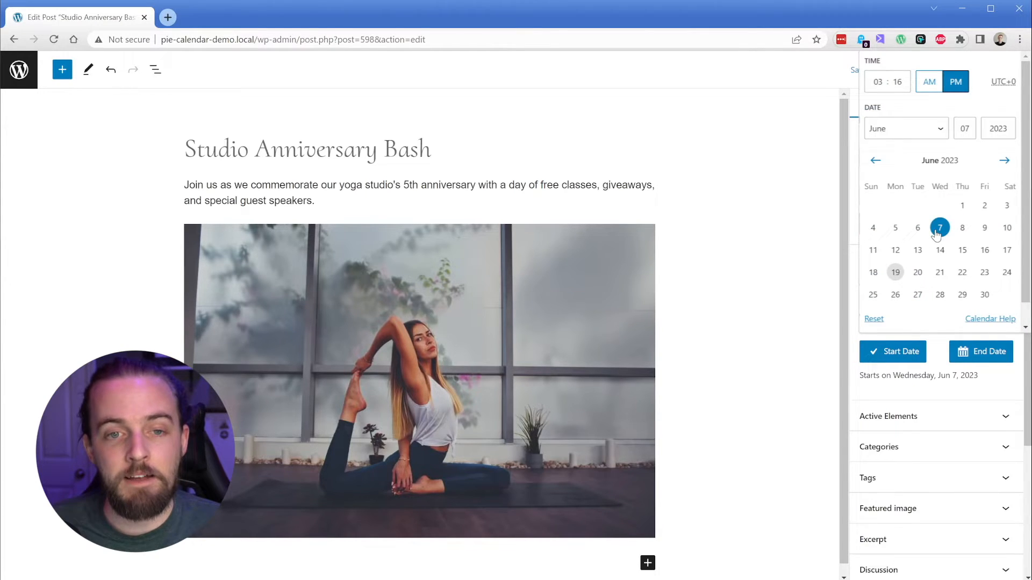
{"action": "left_click", "coordinate": [894, 272]}
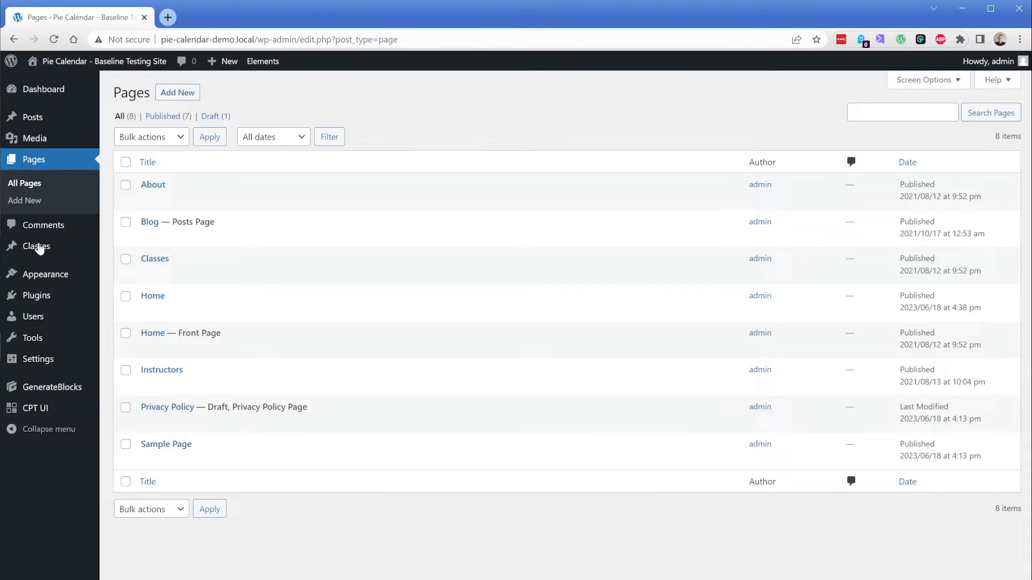
View the live Classes page and check the Studio Anniversary Bash event details on June 7
{"action": "left_click", "coordinate": [154, 258]}
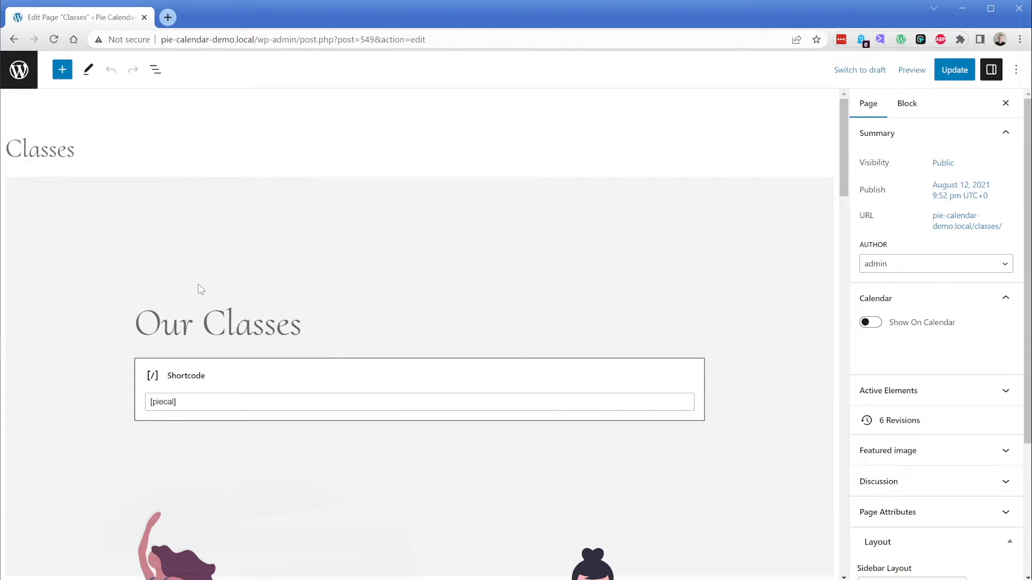
{"action": "left_click", "coordinate": [966, 220]}
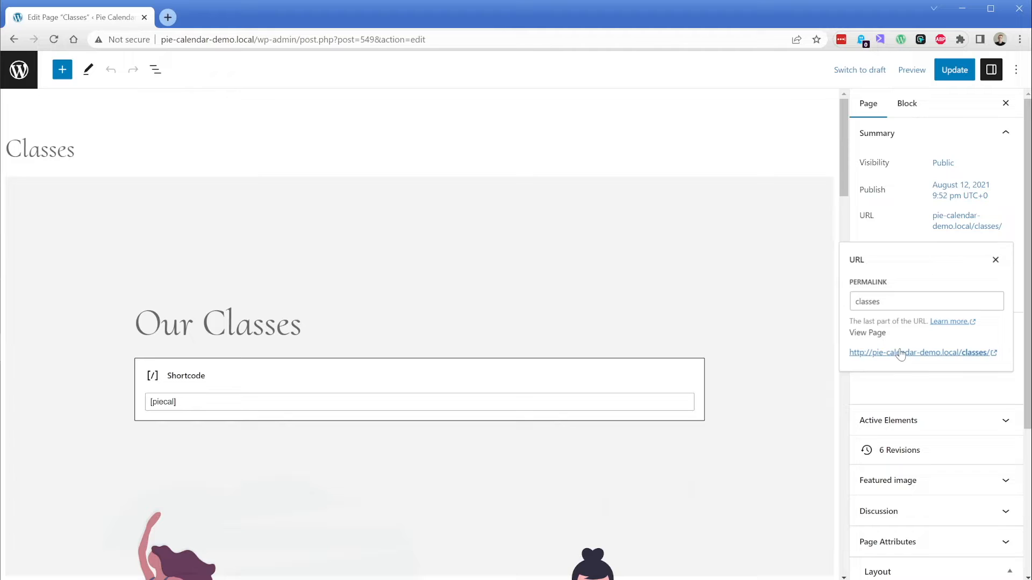
{"action": "left_click", "coordinate": [918, 352]}
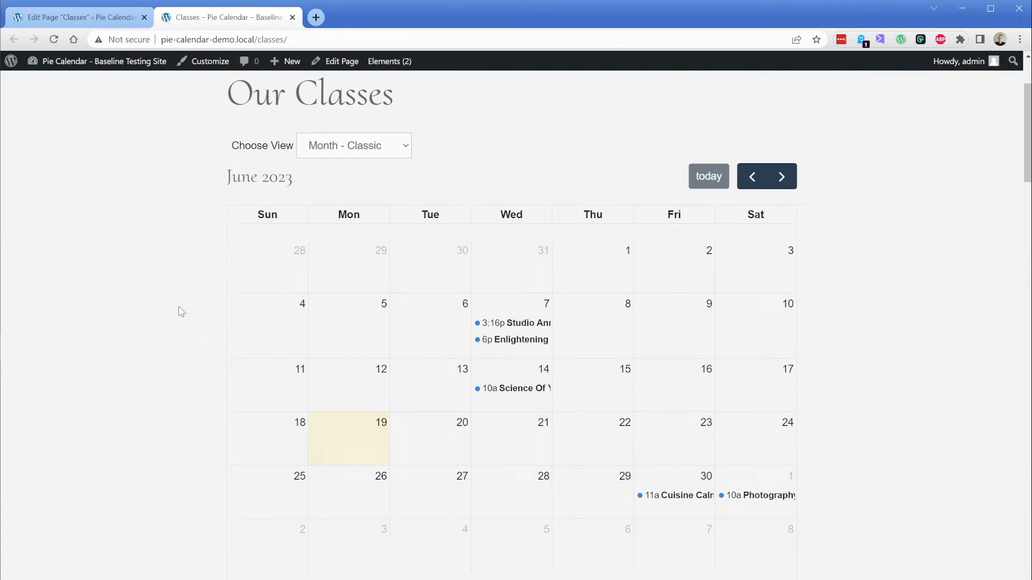
{"action": "left_click", "coordinate": [516, 323]}
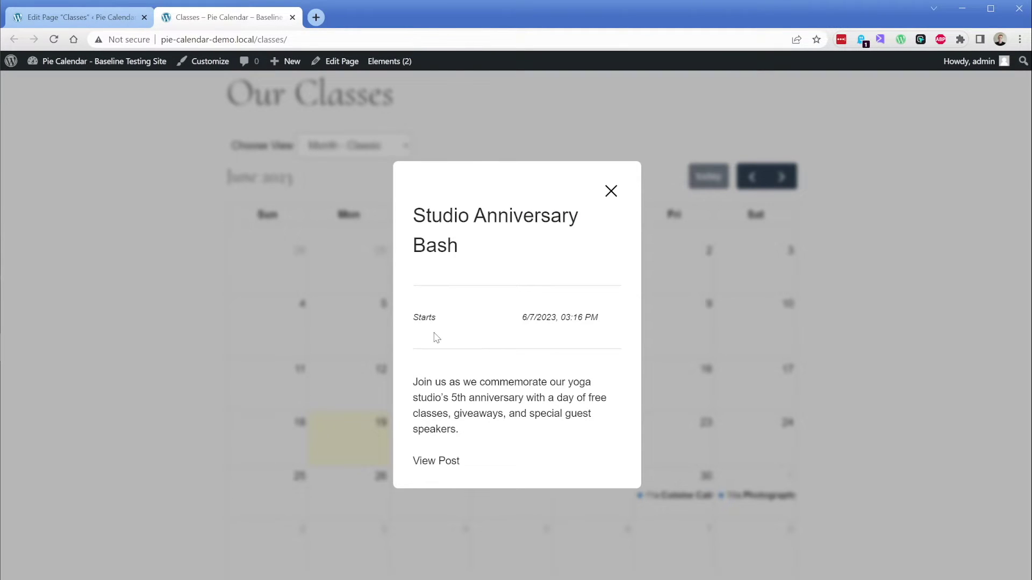
{"action": "left_click", "coordinate": [436, 461]}
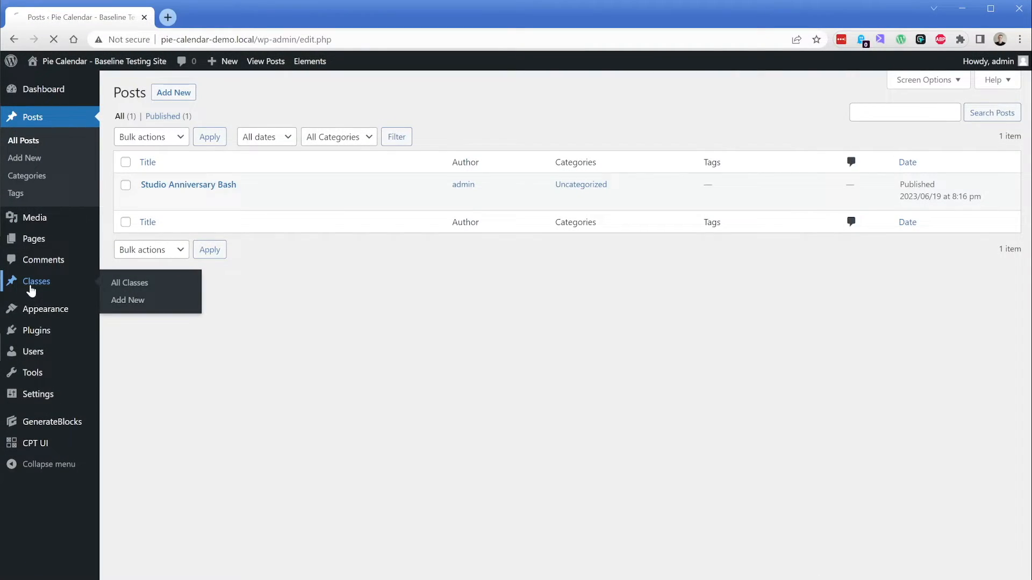
Browse the front-end Classes calendar to Photography-Inspired Yoga, spanning July 1–4, 2023
{"action": "left_click", "coordinate": [130, 285]}
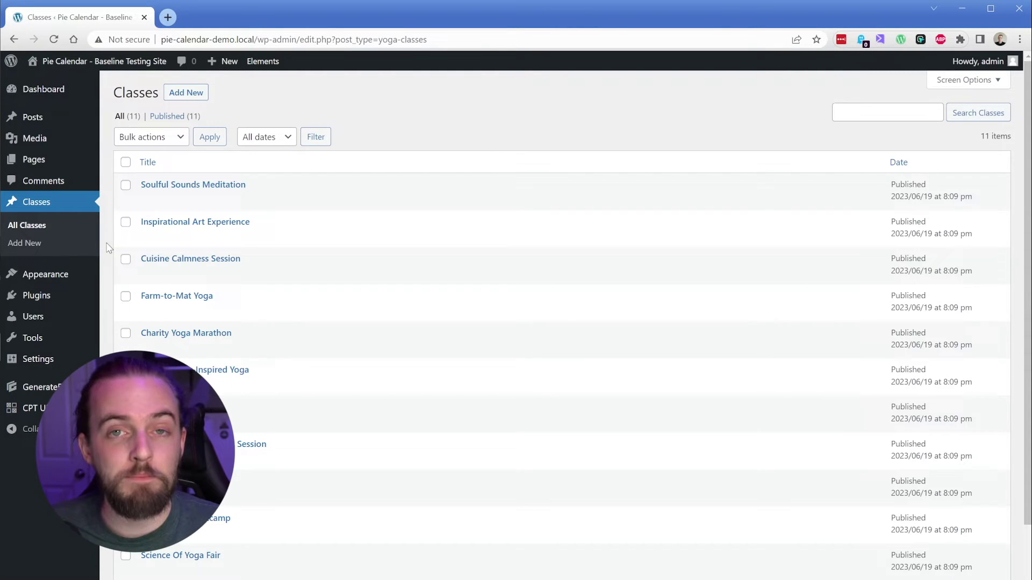
{"action": "left_click", "coordinate": [195, 222]}
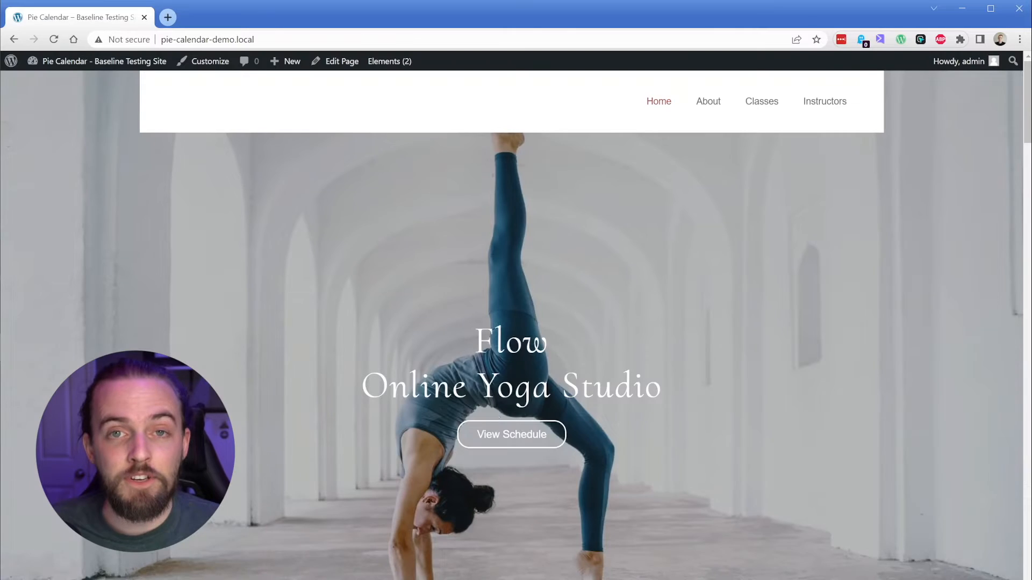
{"action": "left_click", "coordinate": [761, 101]}
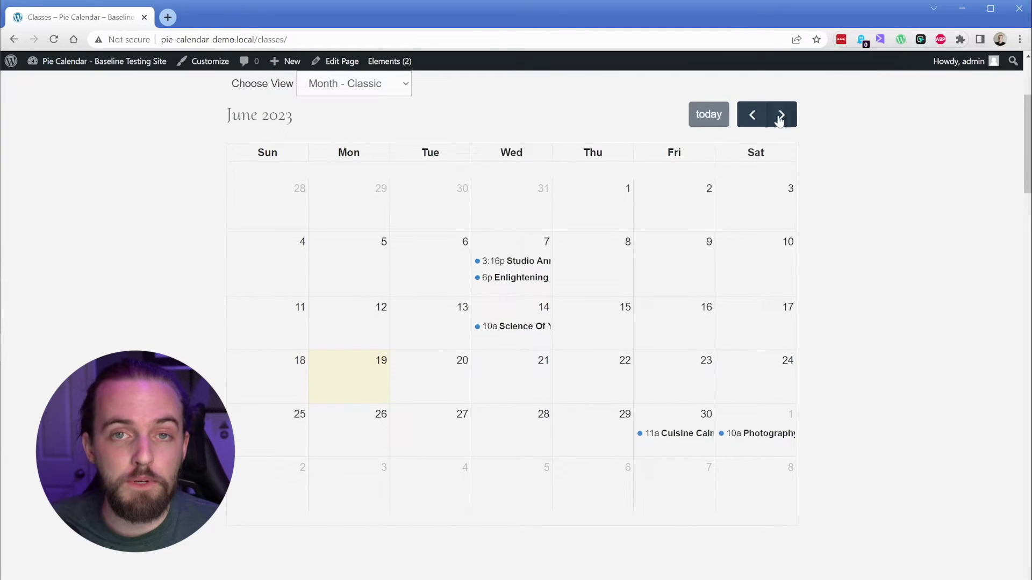
{"action": "left_click", "coordinate": [759, 433]}
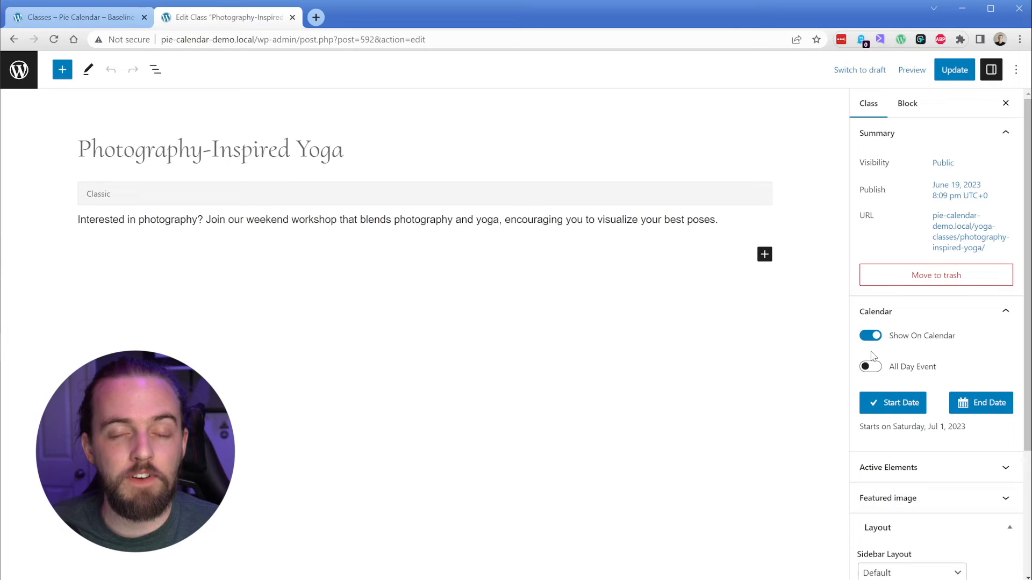
{"action": "left_click", "coordinate": [892, 403]}
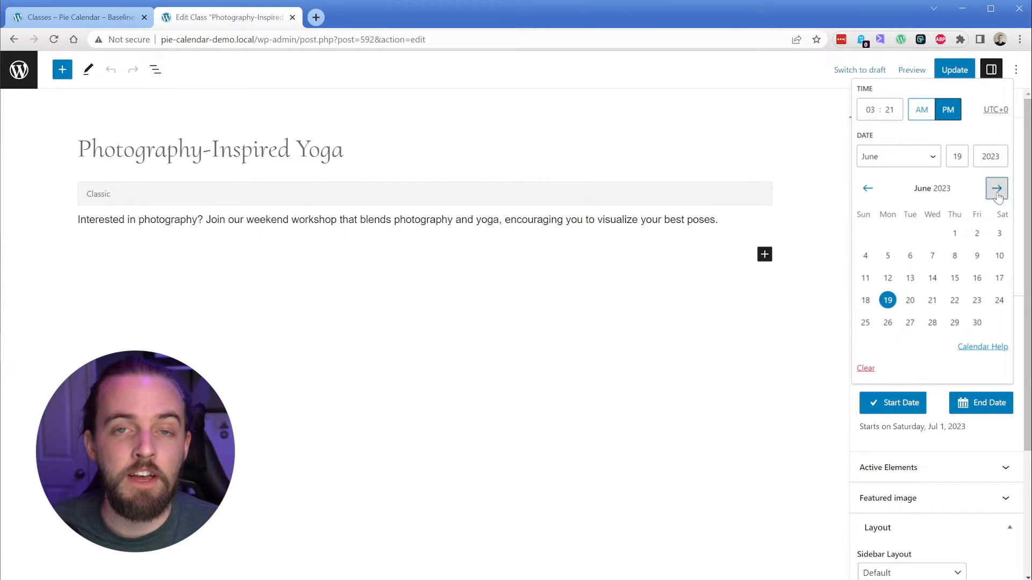
{"action": "left_click", "coordinate": [997, 188]}
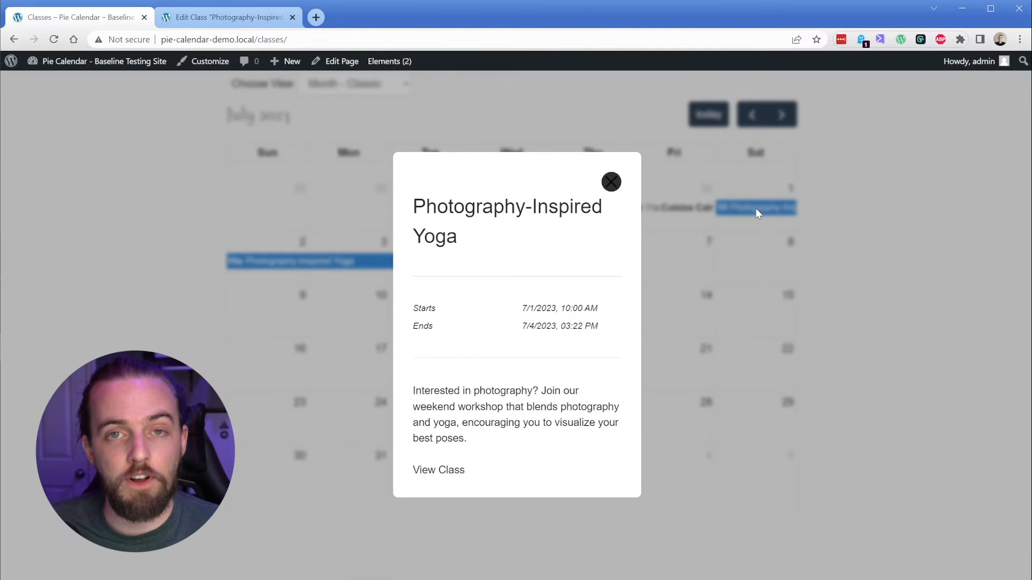
{"action": "left_click", "coordinate": [610, 181]}
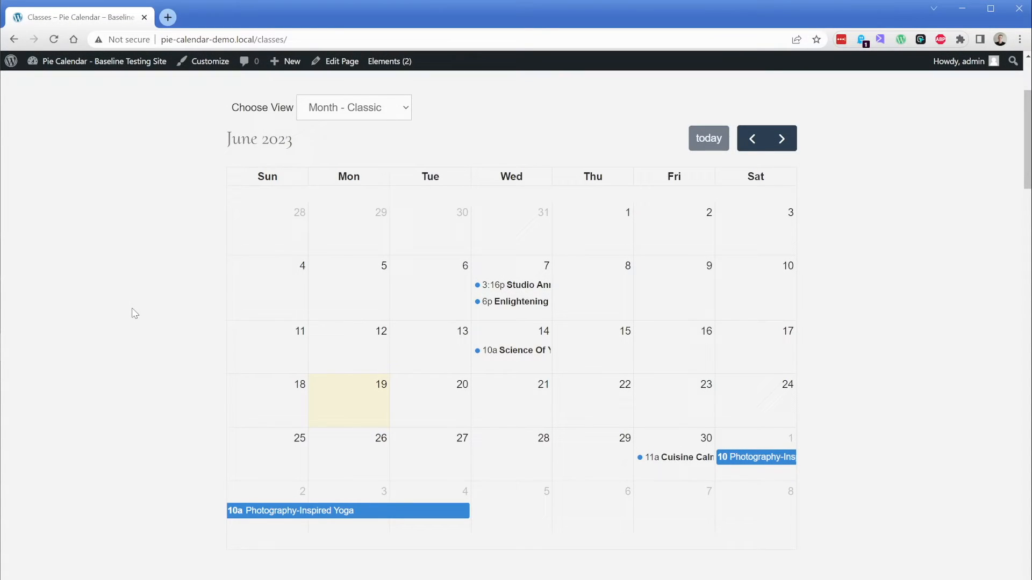
Switch the Classes calendar between Month - List and Week - Classic views and step through weeks
{"action": "left_click", "coordinate": [354, 107]}
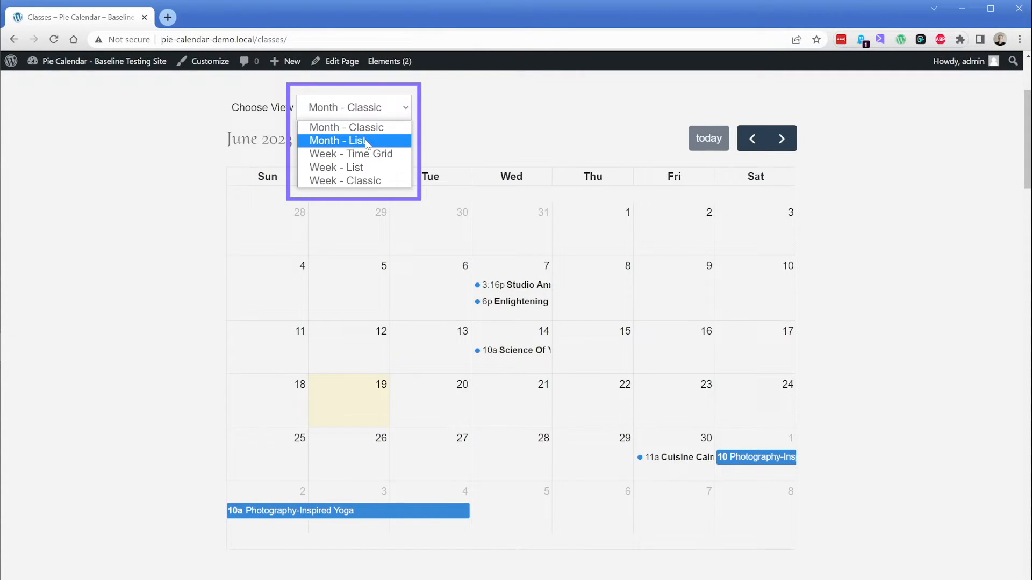
{"action": "left_click", "coordinate": [339, 141]}
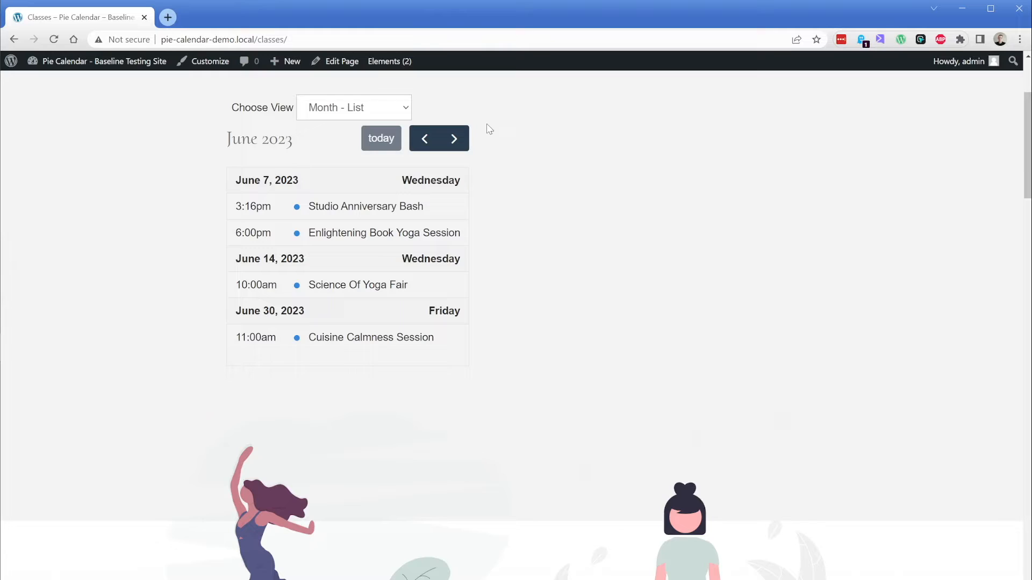
{"action": "left_click", "coordinate": [354, 107]}
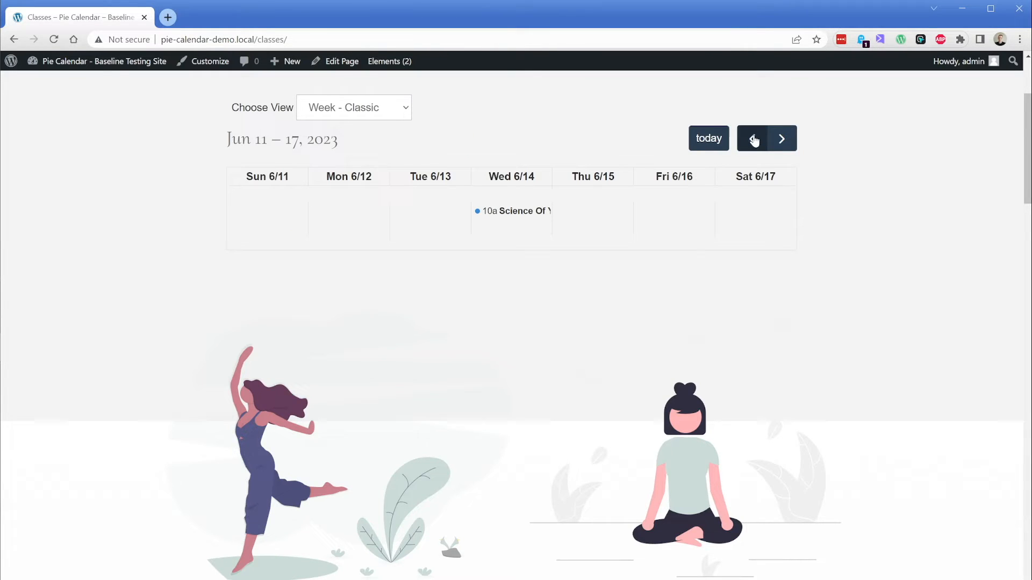
{"action": "left_click", "coordinate": [341, 61]}
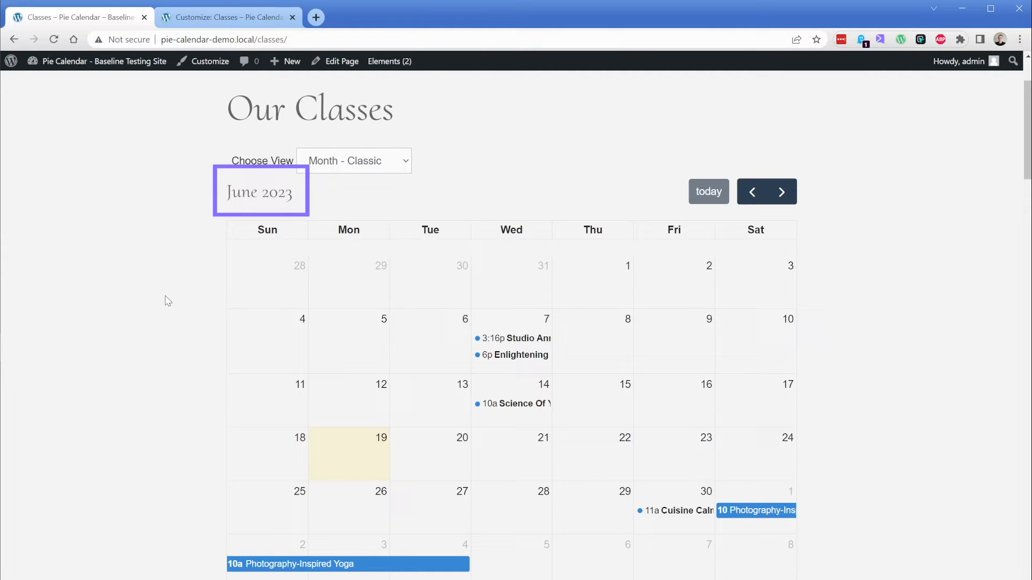
In the customizer, expand Heading 2 typography and open its Font Family setting
{"action": "left_click", "coordinate": [228, 17]}
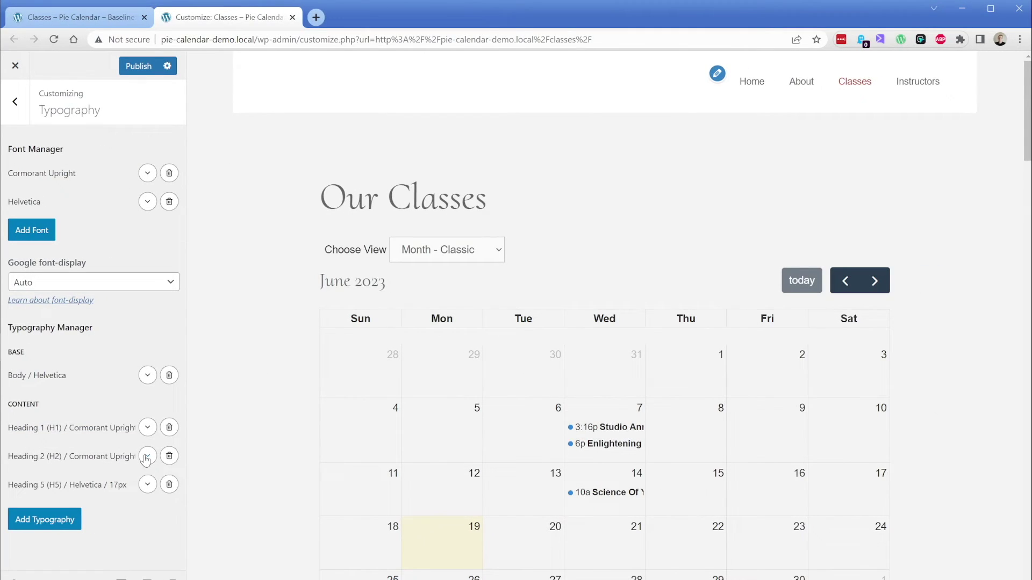
{"action": "left_click", "coordinate": [146, 456]}
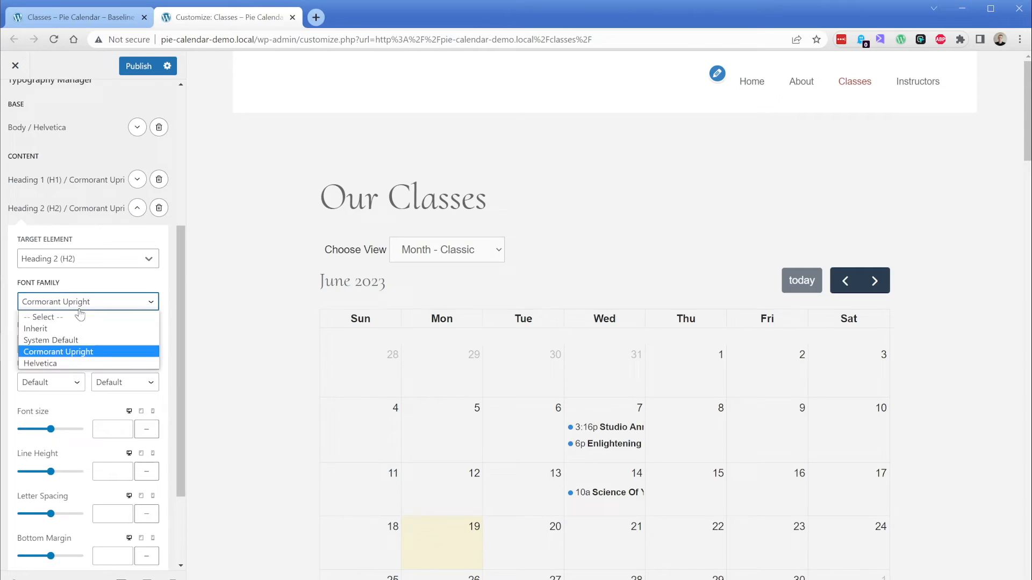
{"action": "left_click", "coordinate": [51, 339]}
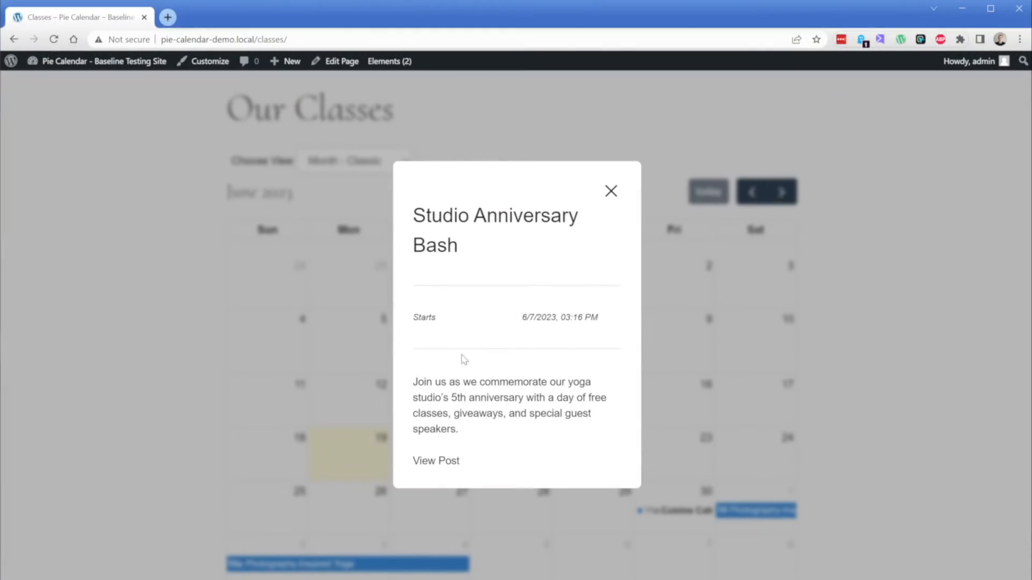
Open DevTools with F12 and preview the event popup at a narrower width
{"action": "key", "text": "F12"}
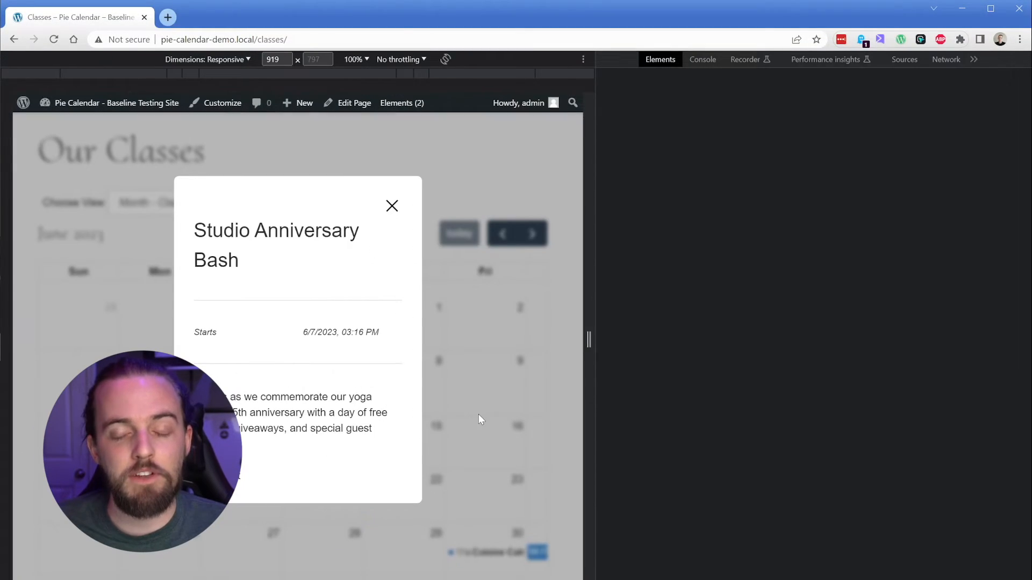
{"action": "left_click", "coordinate": [276, 245]}
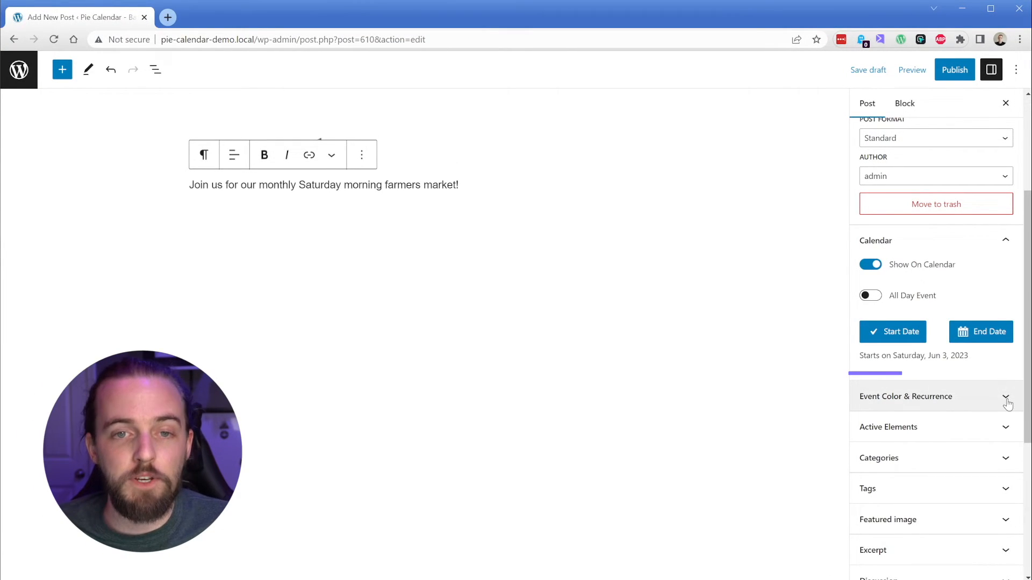
Make the farmers market event repeat every 1 month and check the next calendar month
{"action": "left_click", "coordinate": [1006, 396]}
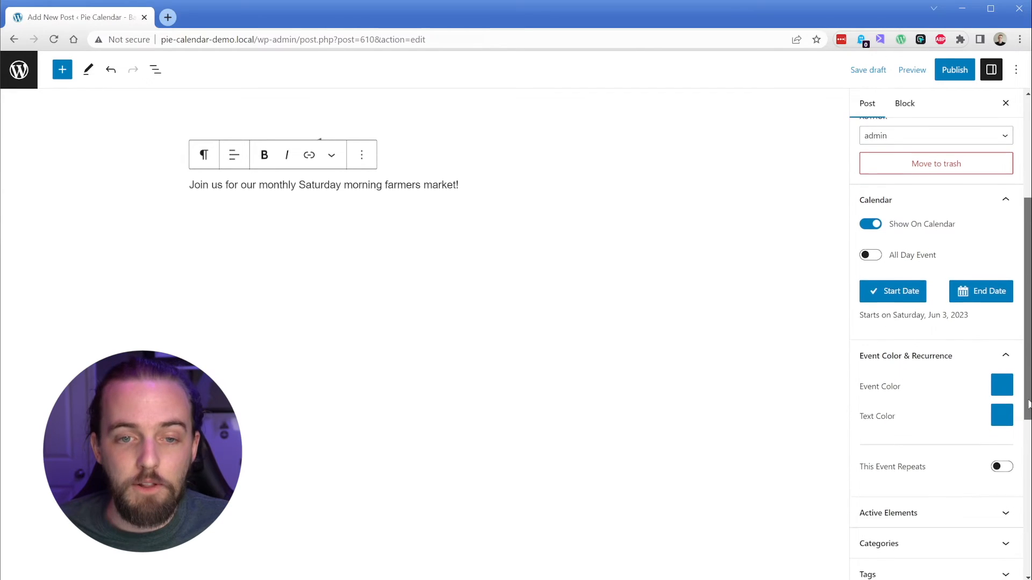
{"action": "left_click", "coordinate": [1000, 466]}
{"action": "type", "text": "6"}
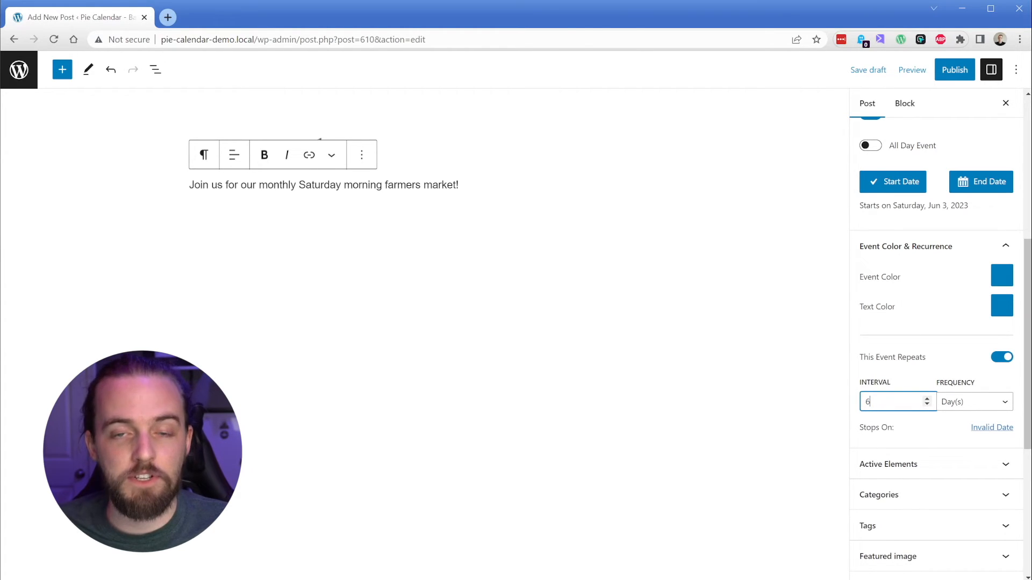
{"action": "left_click", "coordinate": [974, 402]}
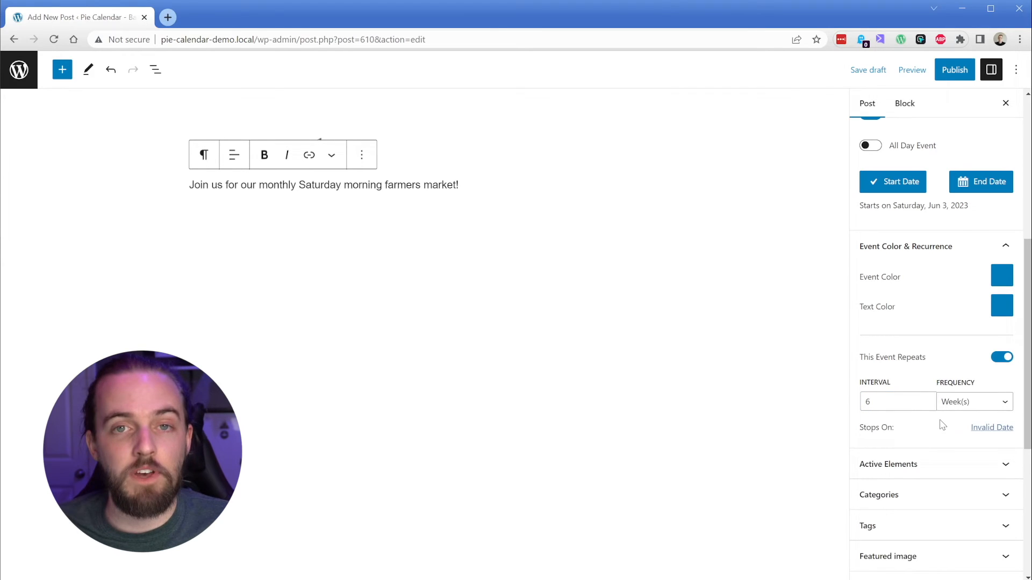
{"action": "left_click", "coordinate": [972, 402]}
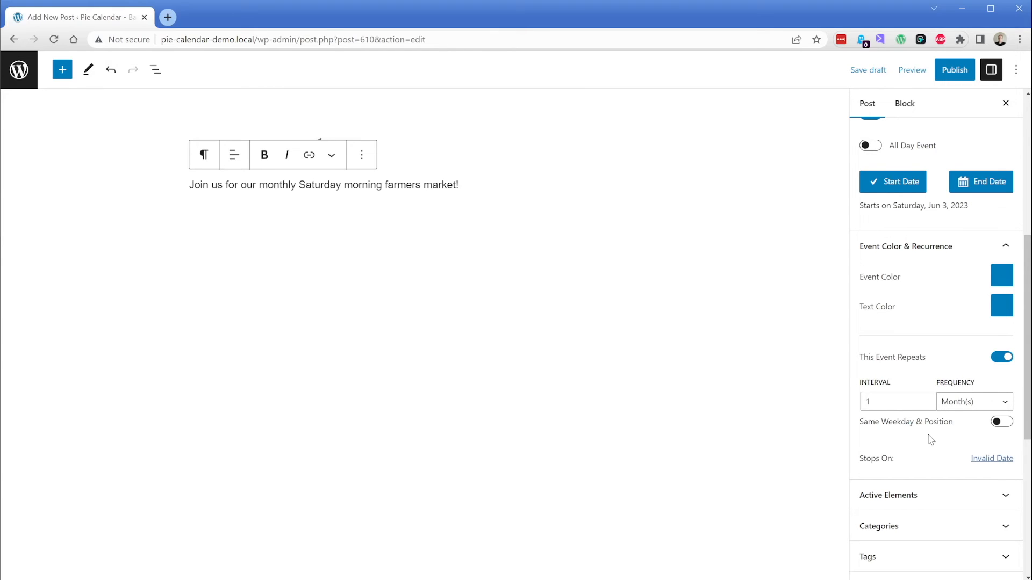
{"action": "mouse_move", "coordinate": [996, 433]}
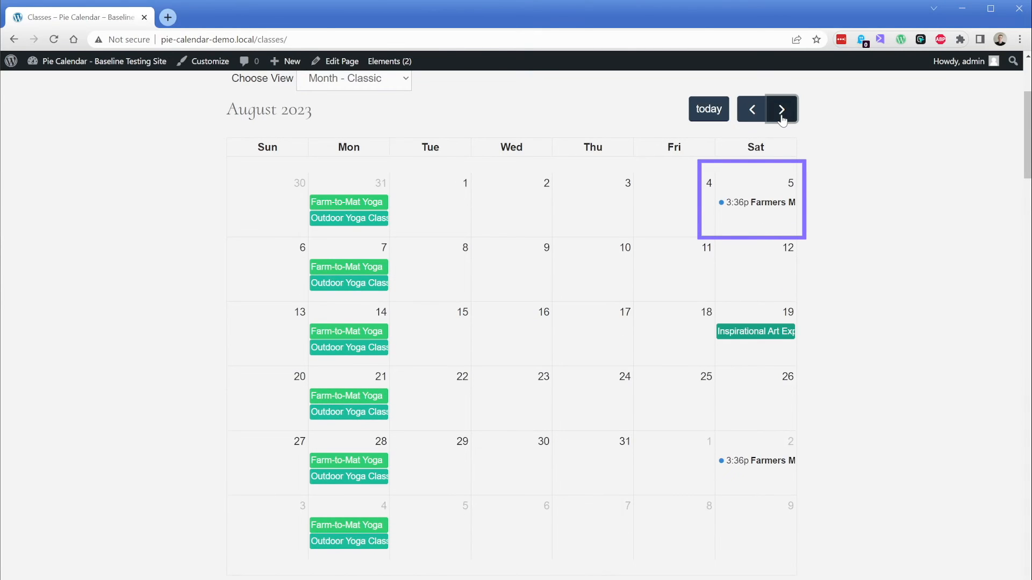
{"action": "left_click", "coordinate": [780, 109]}
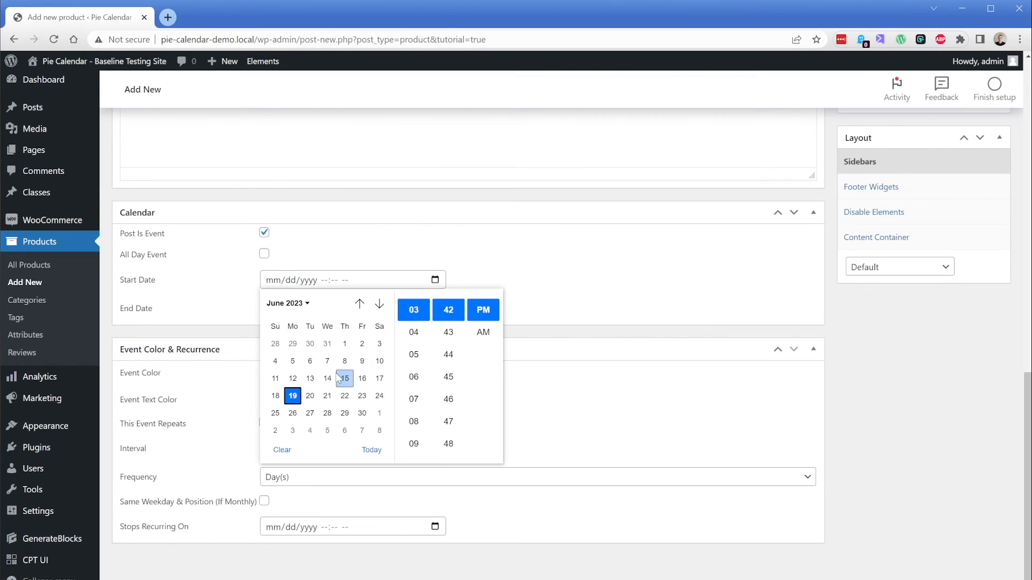
Open the Online Weekly Yoga Sessions popup on the June 21, 2023 calendar
{"action": "left_click", "coordinate": [327, 378]}
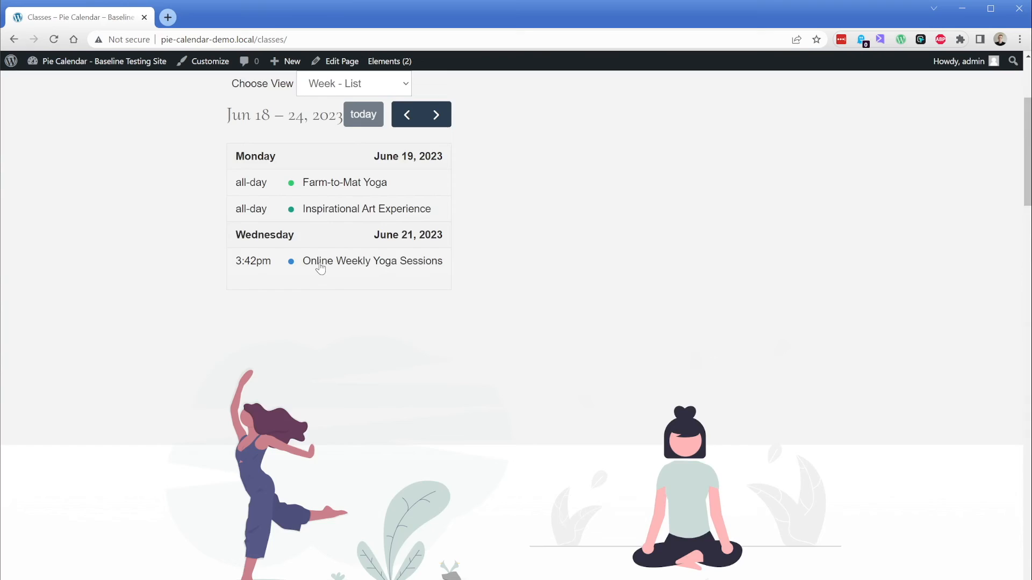
{"action": "left_click", "coordinate": [371, 261]}
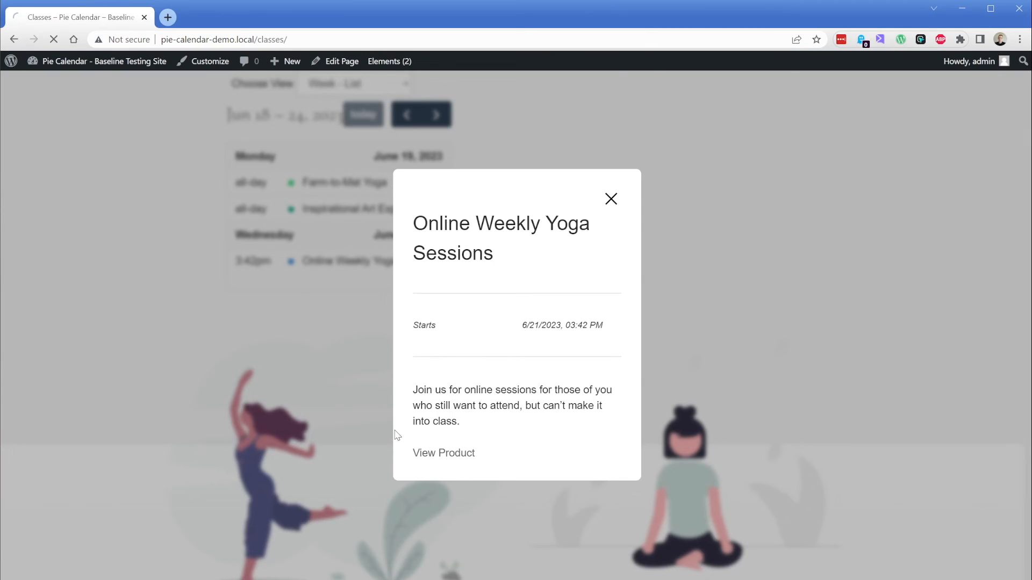